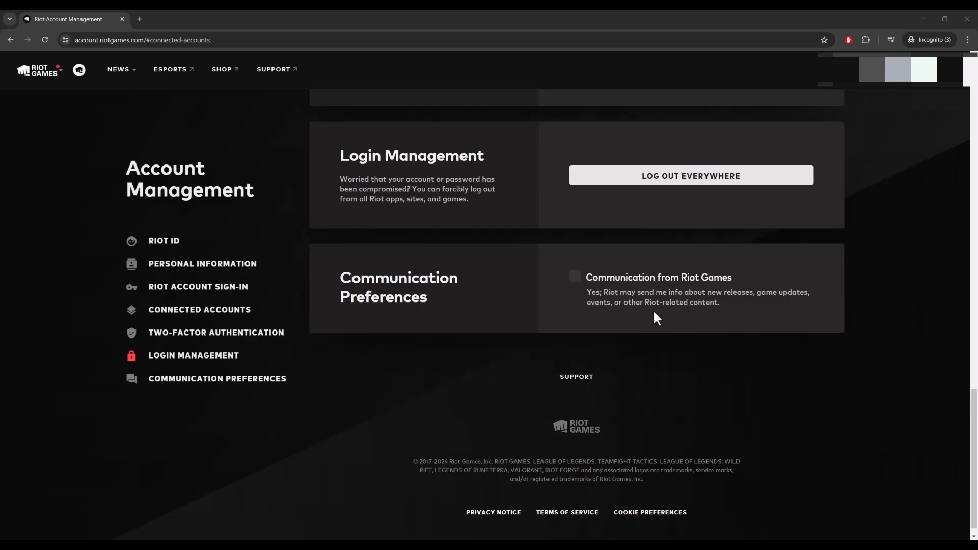
{"action": "mouse_move", "coordinate": [355, 278]}
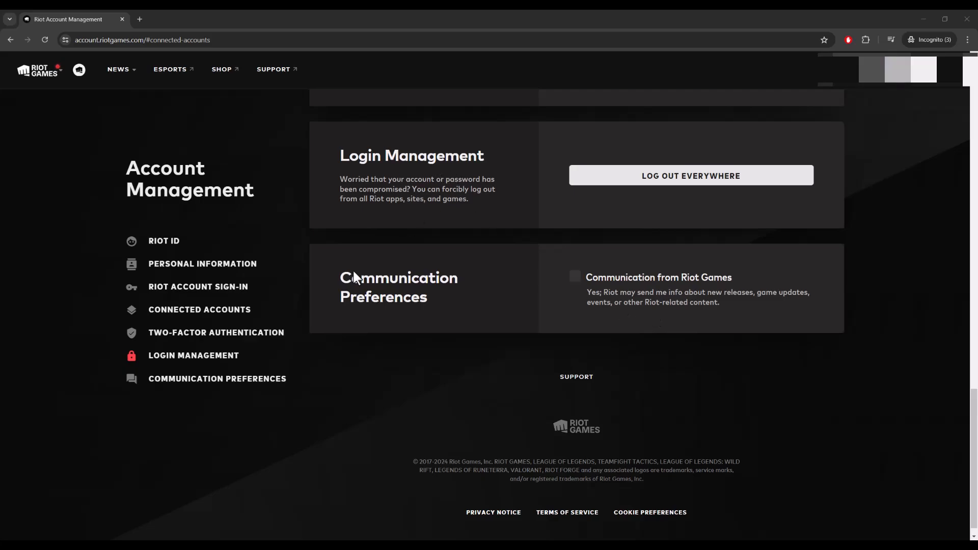
{"action": "mouse_move", "coordinate": [176, 360]}
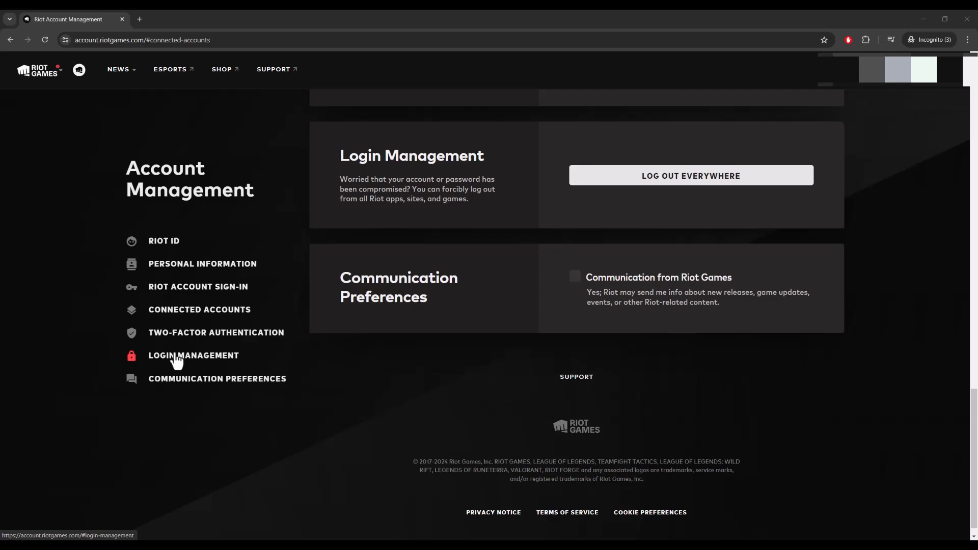
{"action": "mouse_move", "coordinate": [596, 186]}
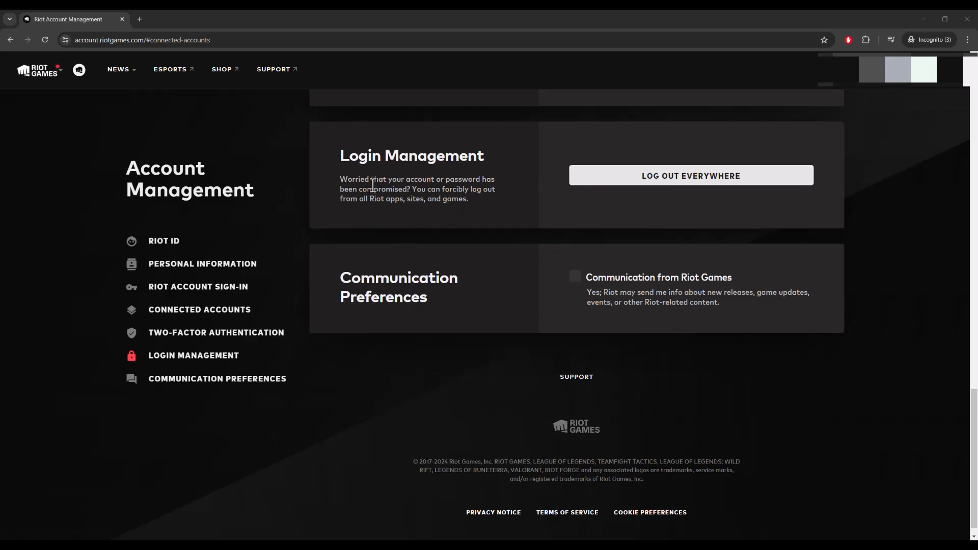
{"action": "mouse_move", "coordinate": [406, 158]}
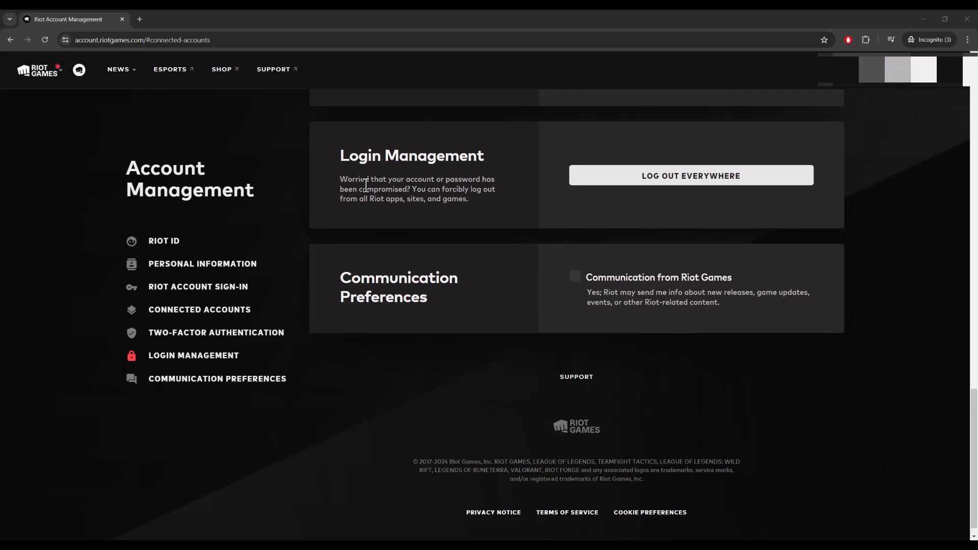
{"action": "mouse_move", "coordinate": [419, 198]}
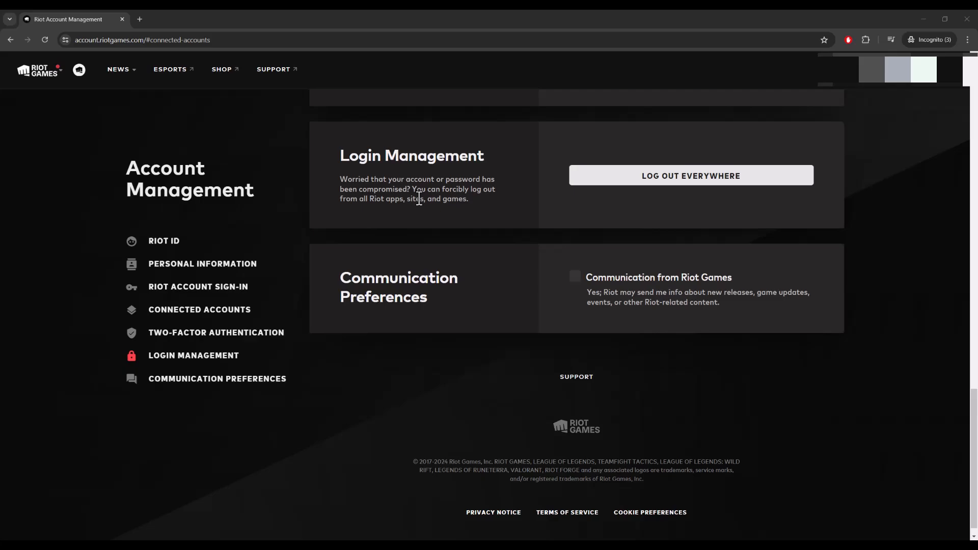
{"action": "mouse_move", "coordinate": [387, 212]}
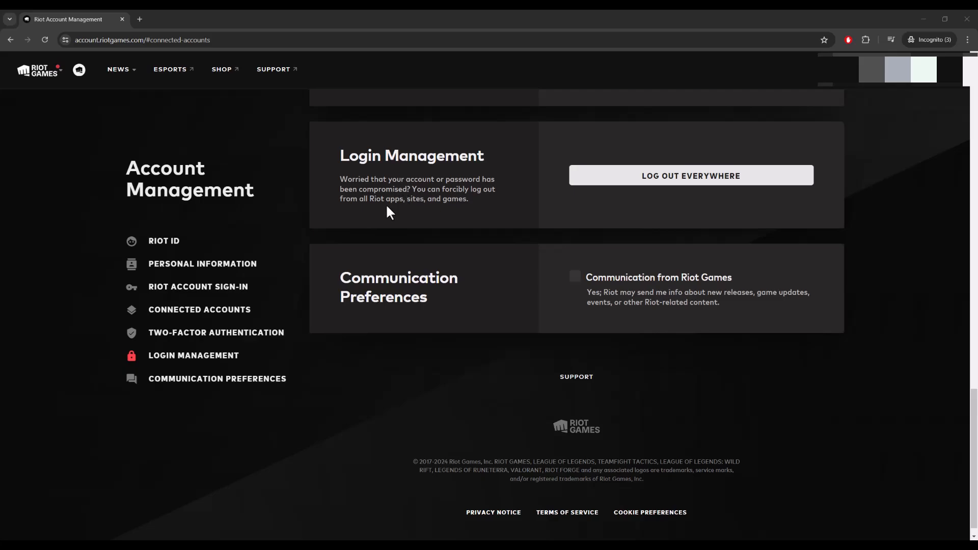